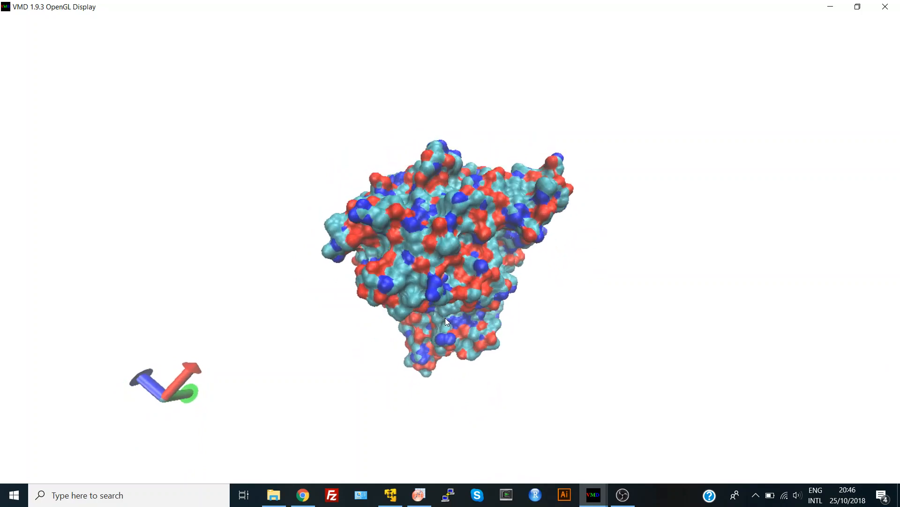
Rotate the element-coloured protein surface through two drags to view different faces.
left_click_drag(448, 322, 586, 439)
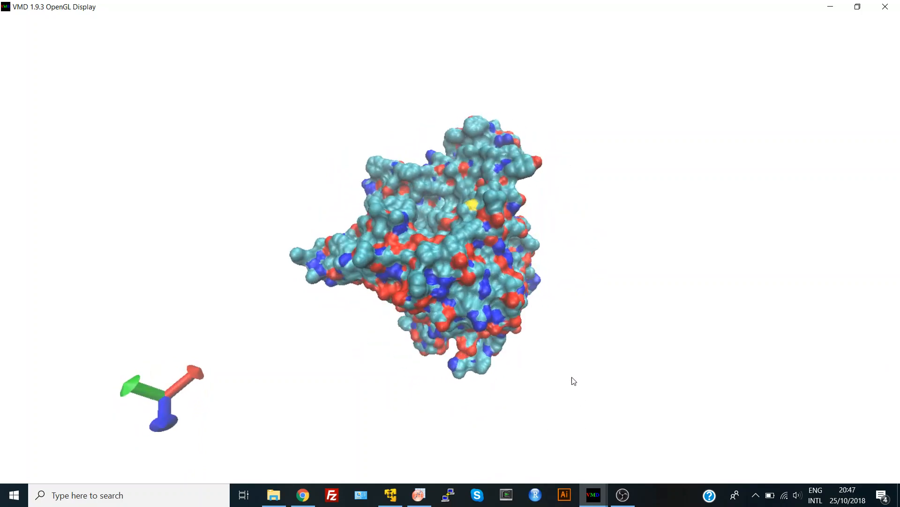
left_click_drag(574, 381, 491, 386)
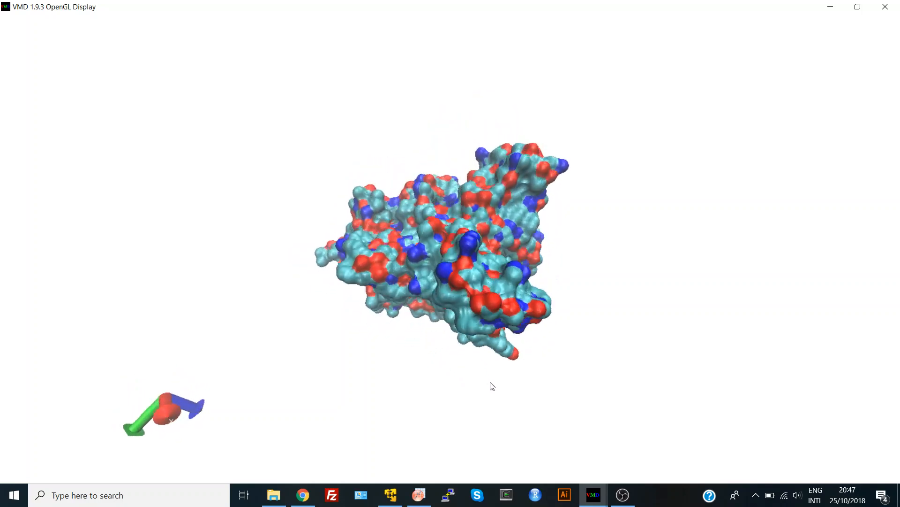